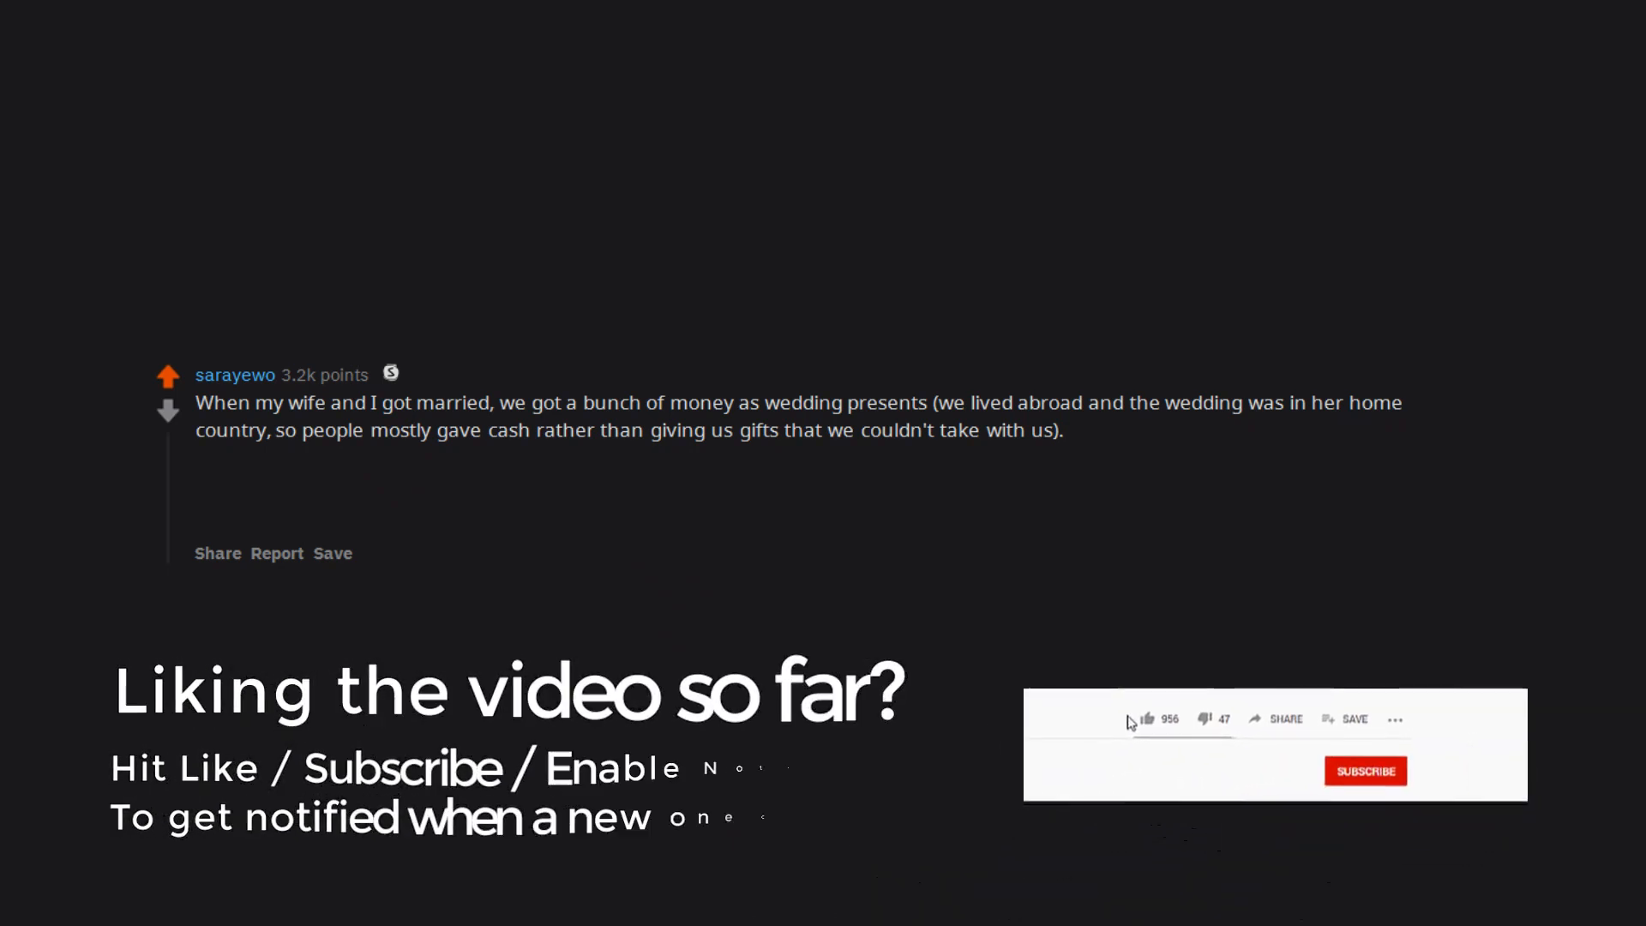
left_click(1146, 719)
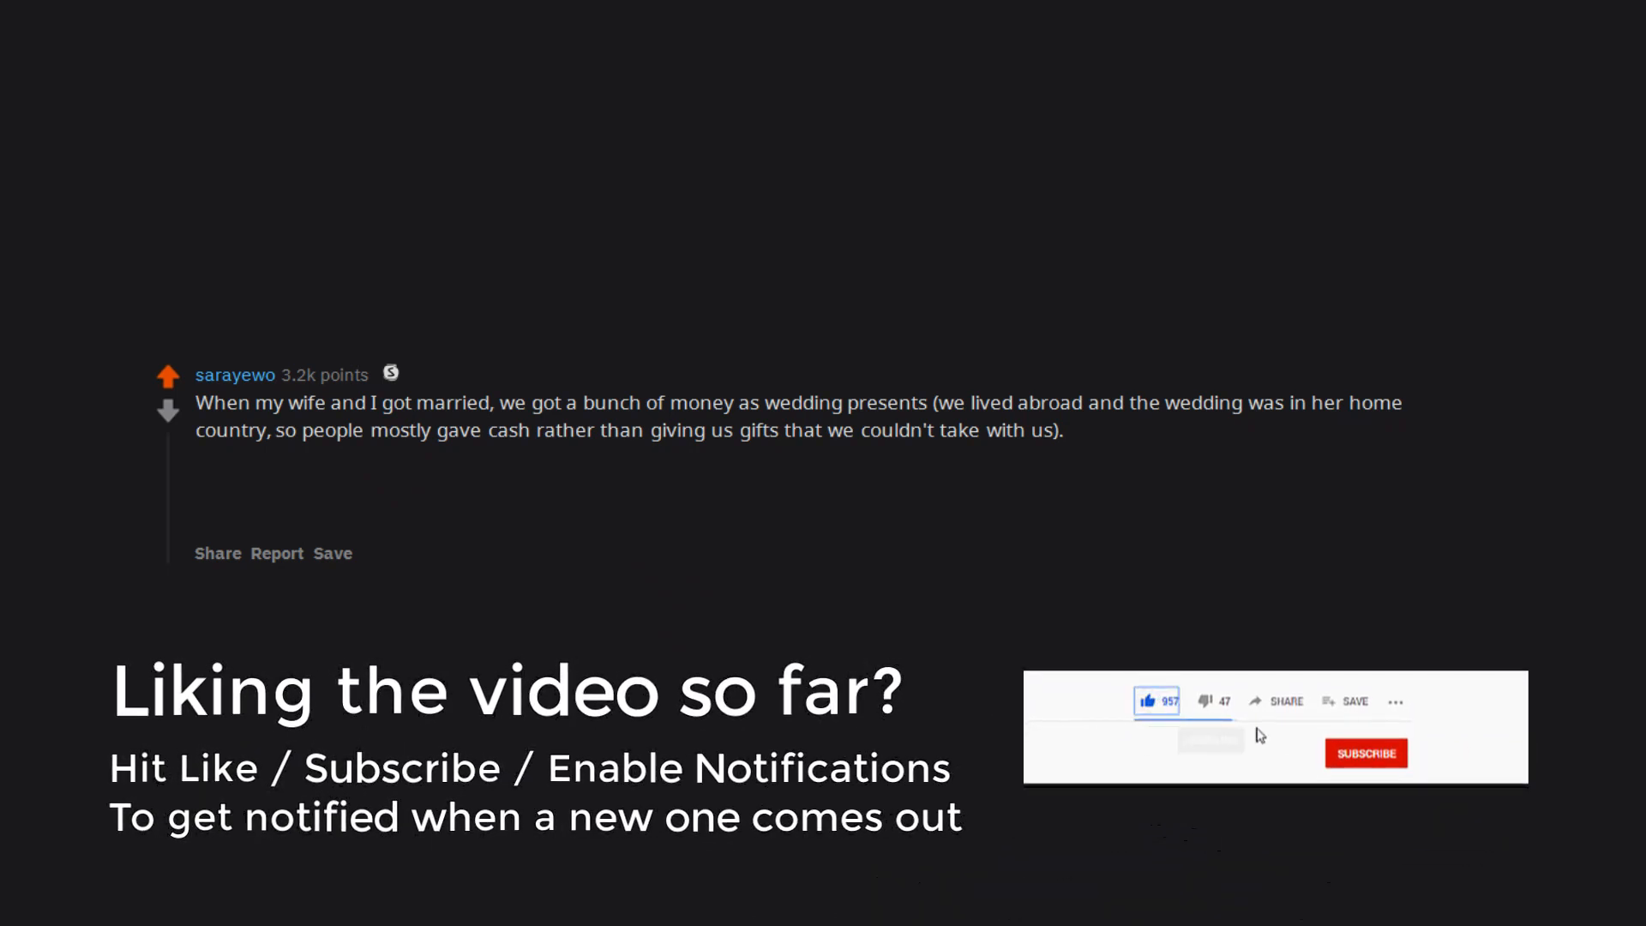
left_click(1366, 752)
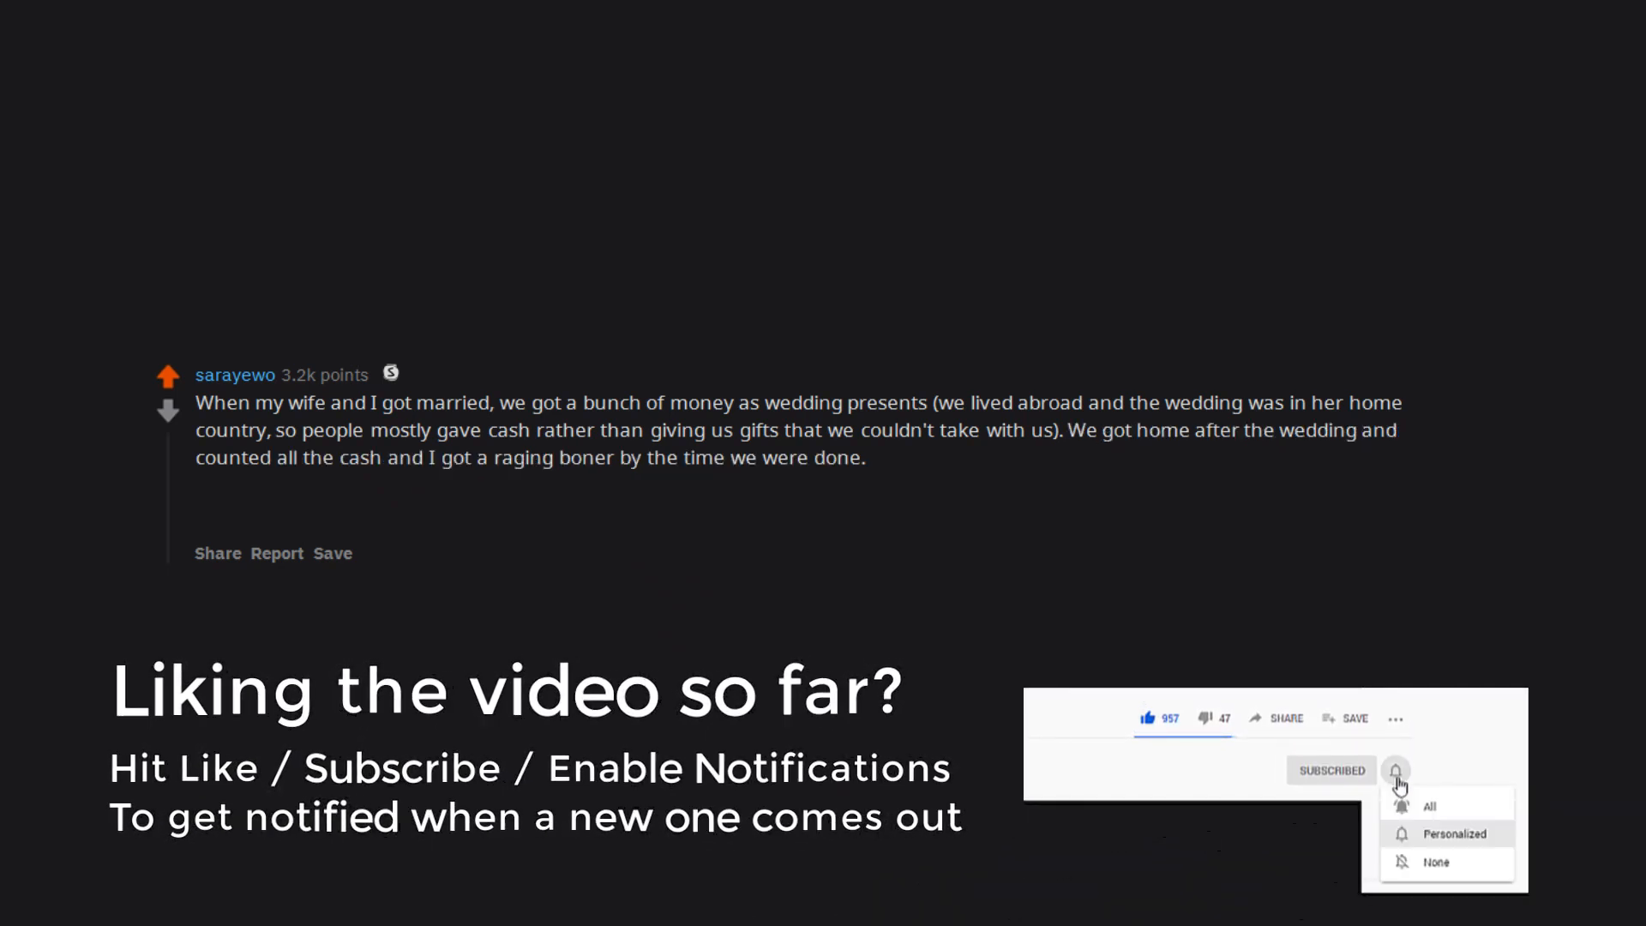
left_click(1397, 752)
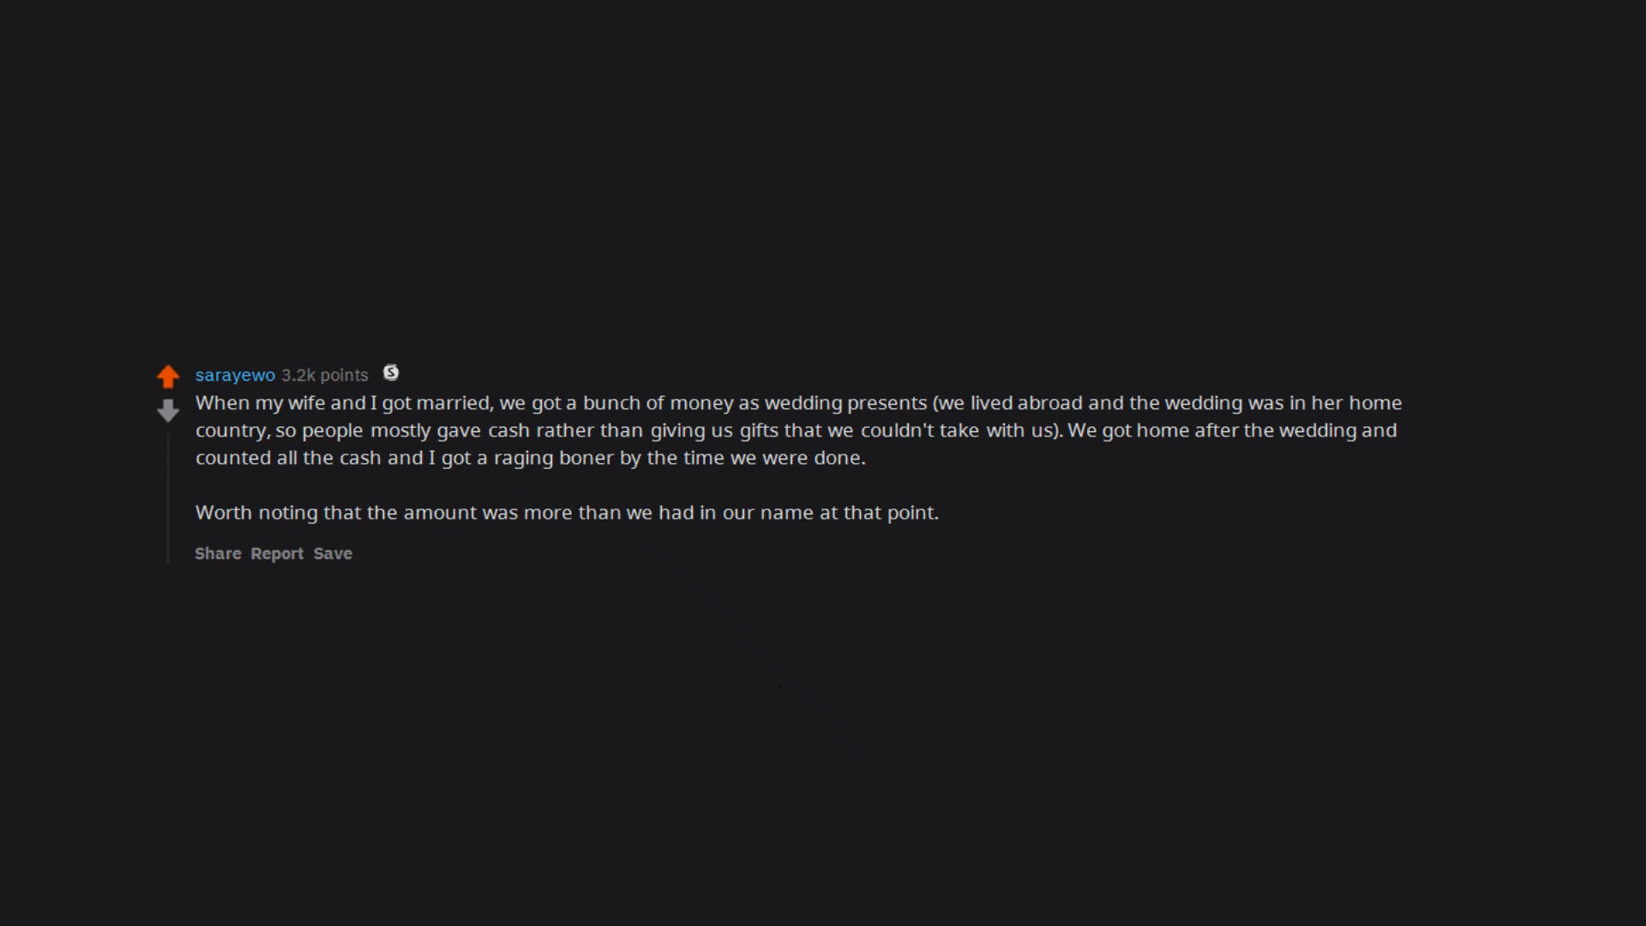
scroll("down", 3)
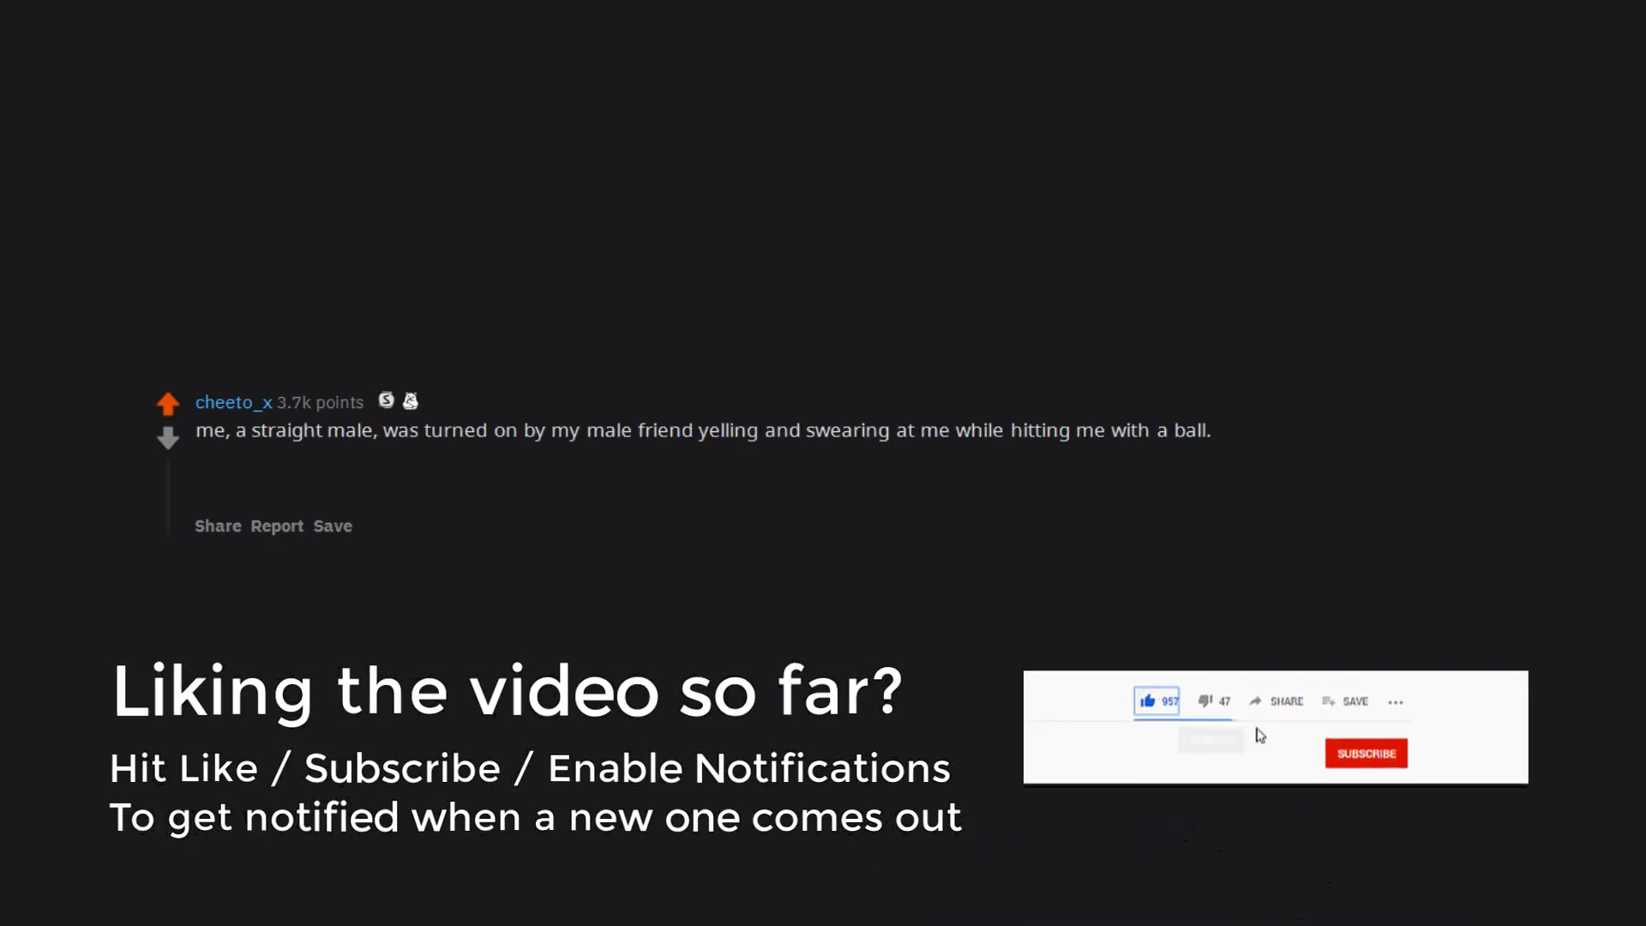
left_click(1396, 771)
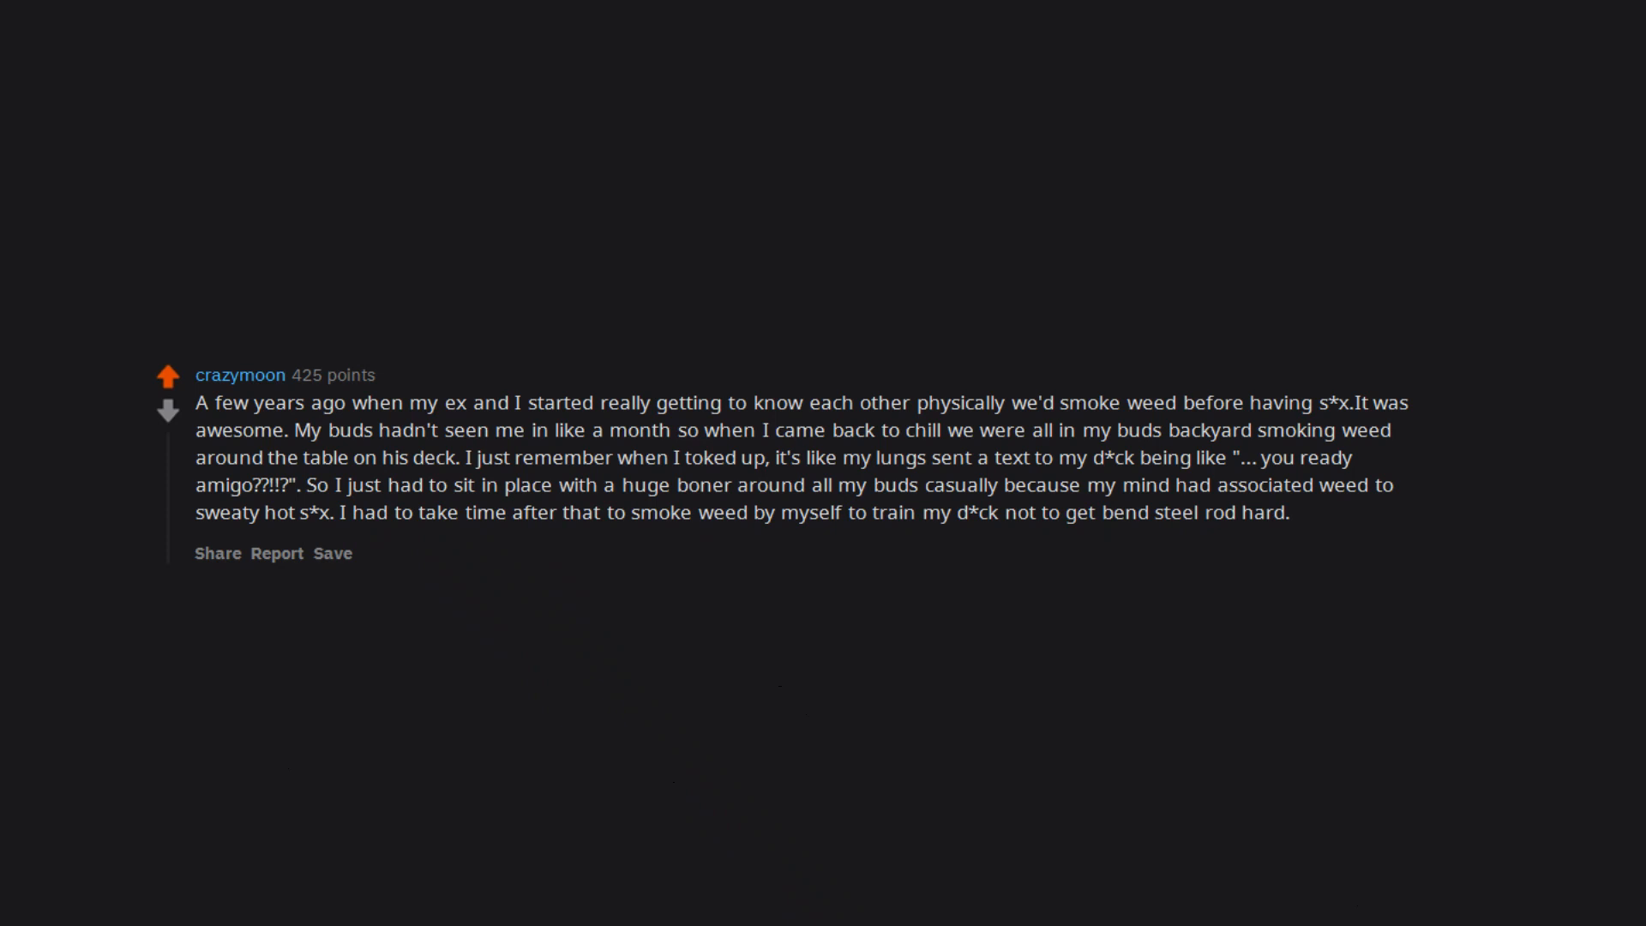
scroll("up", 3)
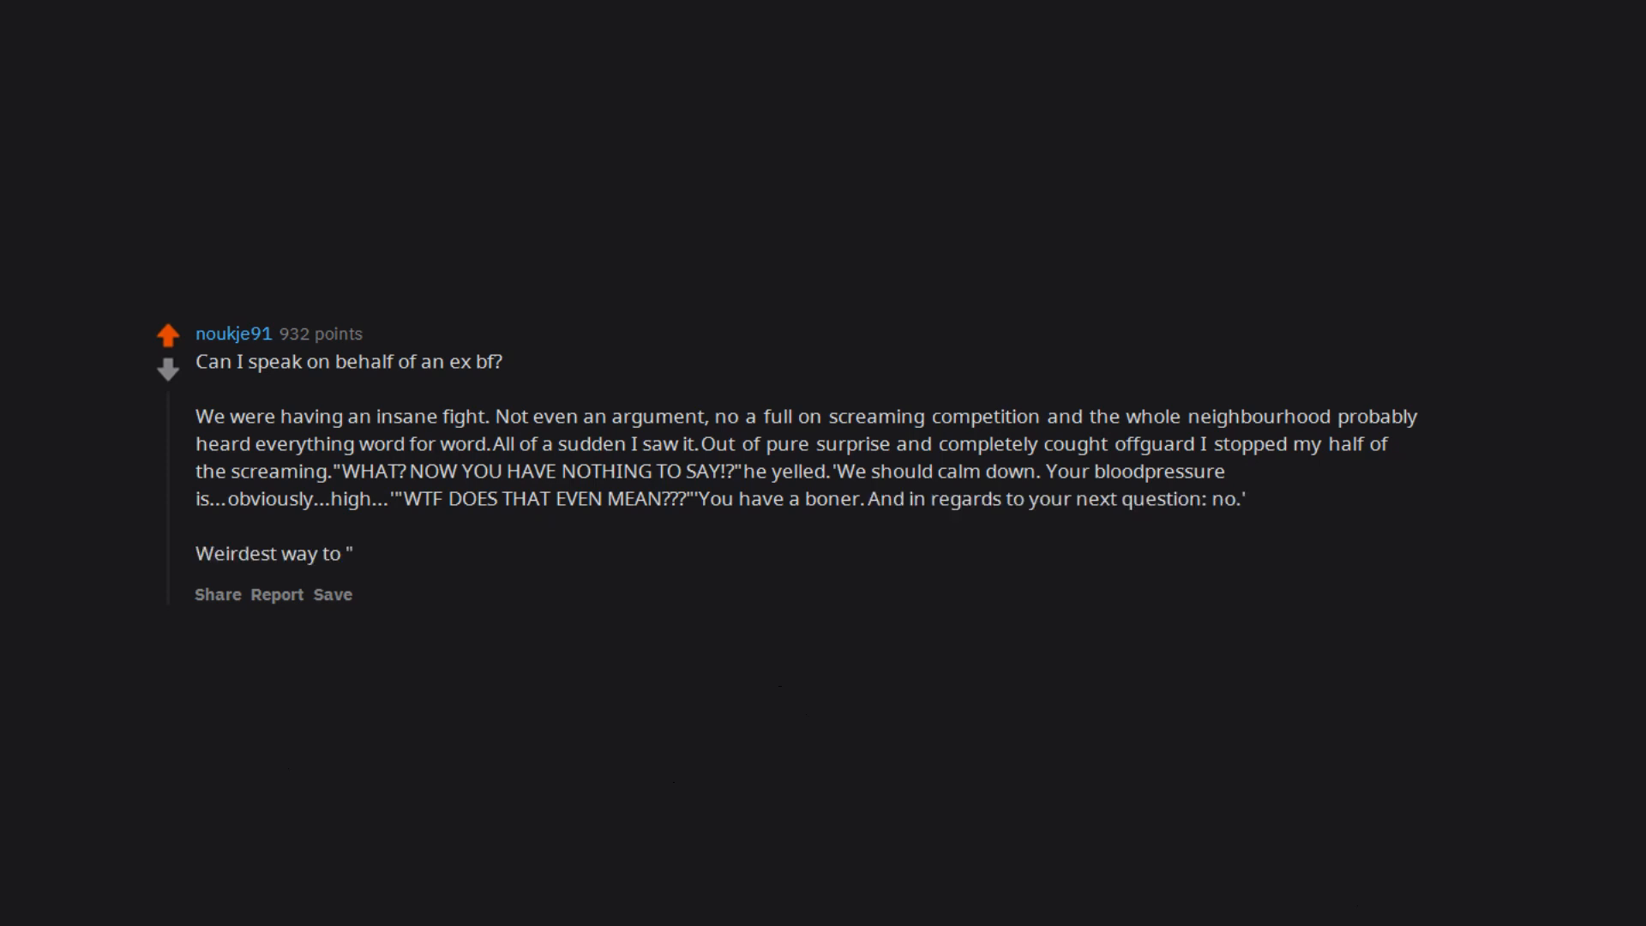
type("win\"")
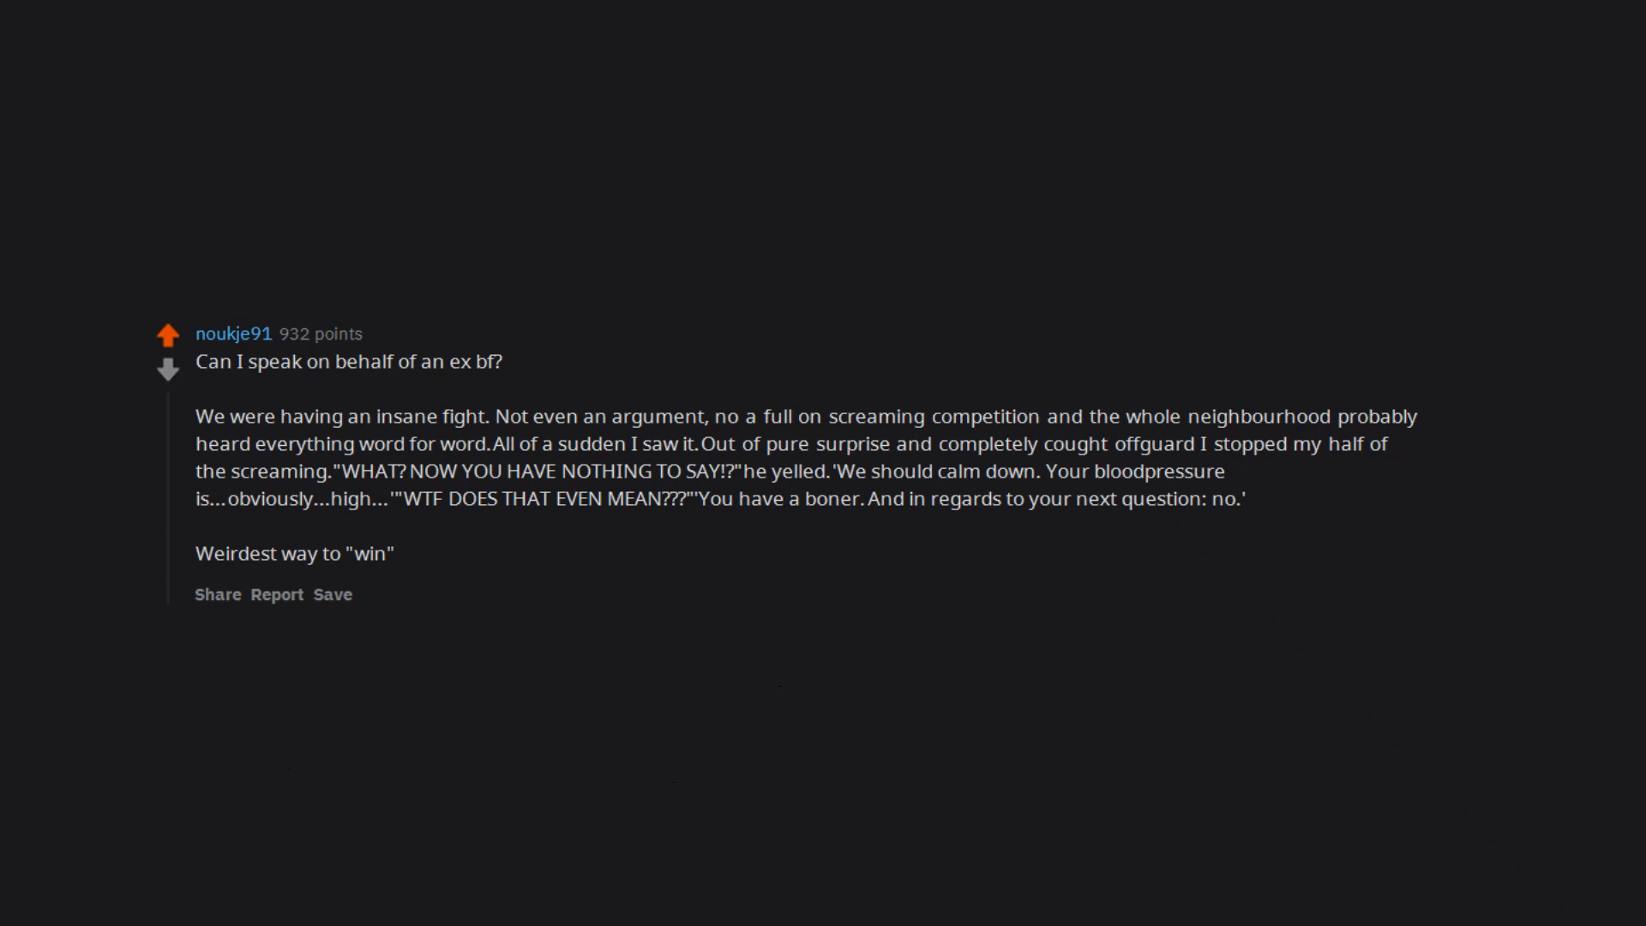